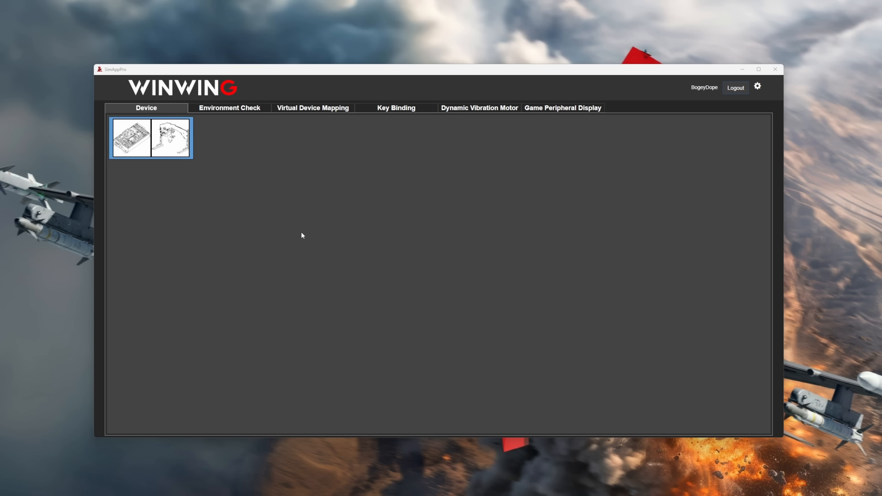
Open the connected Orion Throttle Base II + TGRIP-F16 device page with live input logging.
left_click(150, 138)
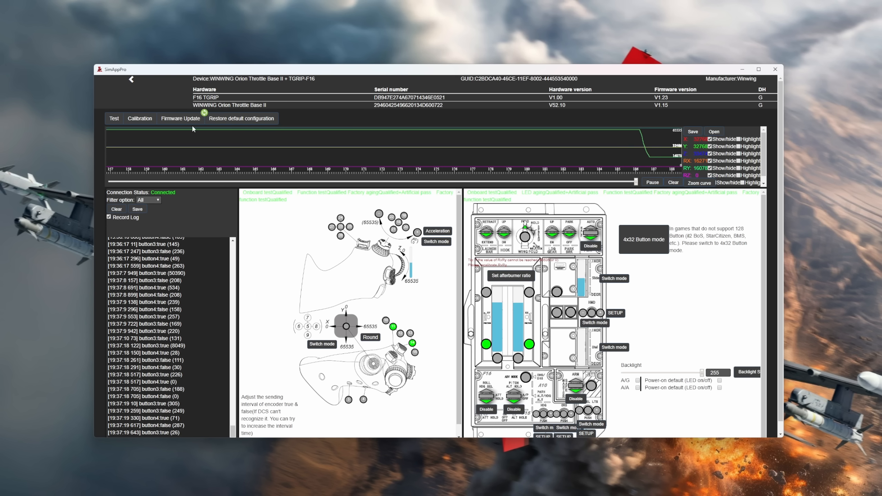
Update the F16 TGRIP firmware, acknowledging both USB unplug warnings, until the upgrade succeeds with CRC check passed.
left_click(179, 118)
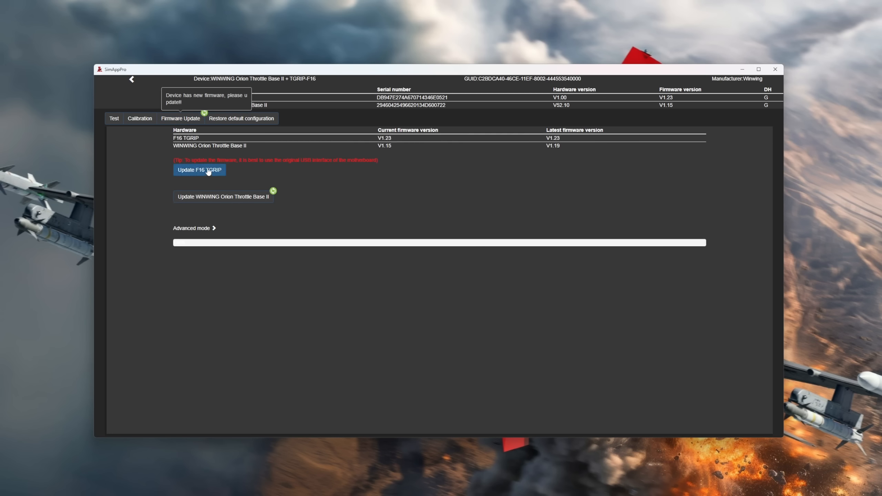
left_click(198, 170)
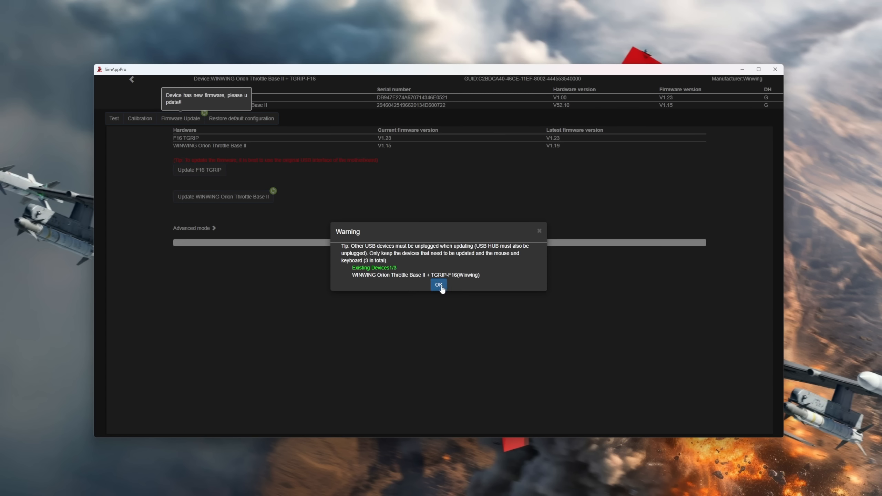
left_click(439, 285)
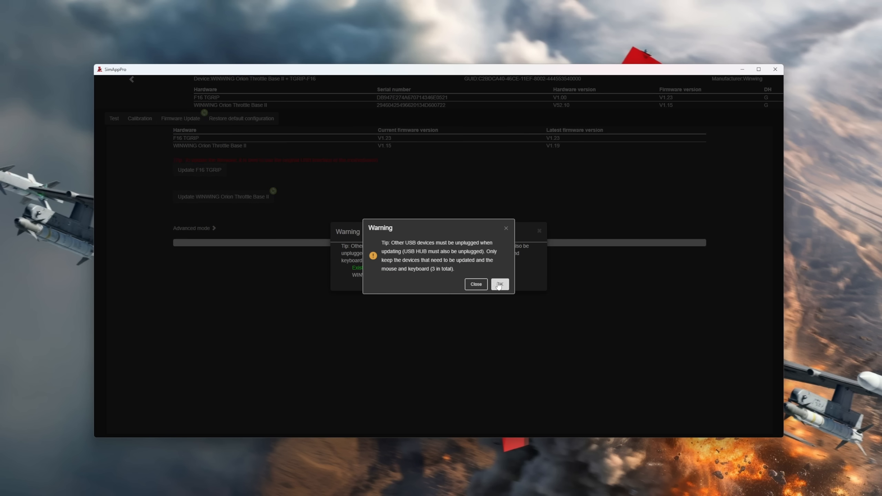
left_click(498, 284)
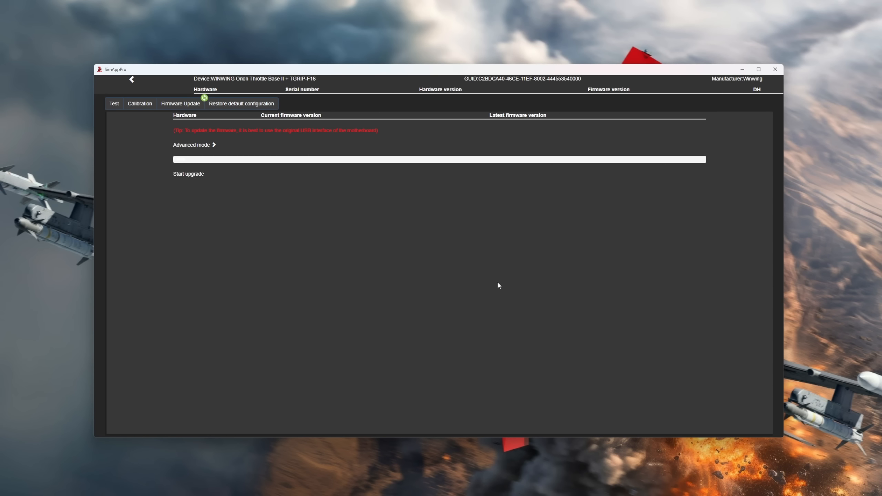
left_click(189, 173)
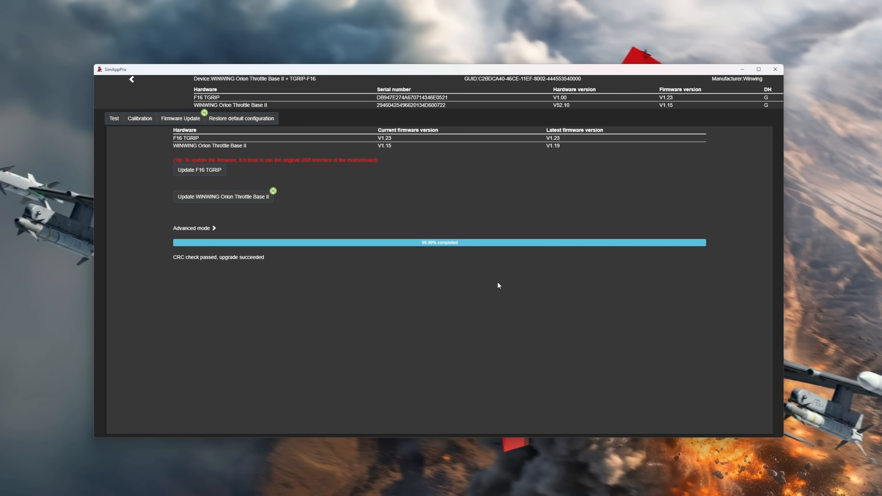
Calibrate the RY axis, sweeping between MAX and IDLE, then complete the calibration.
left_click(139, 118)
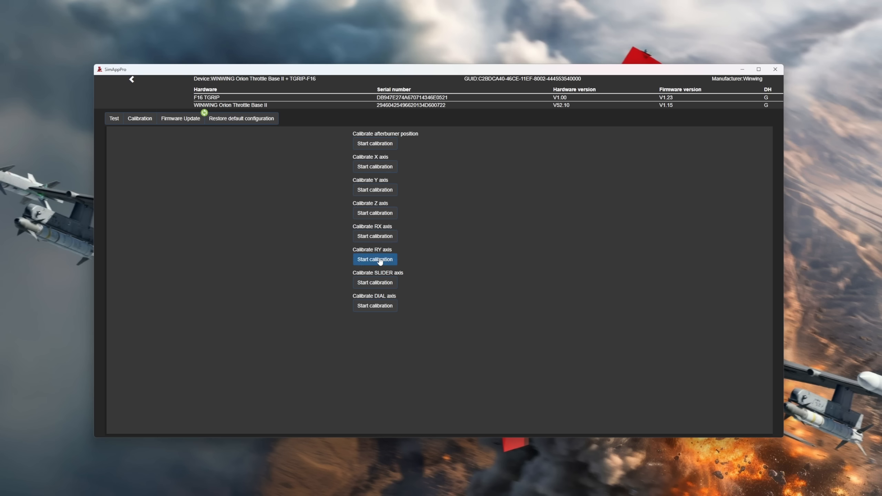
left_click(374, 259)
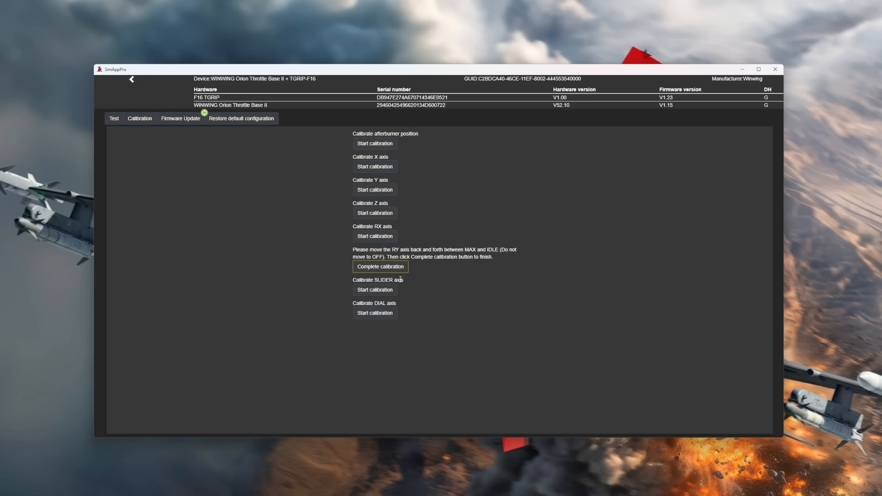
left_click(131, 78)
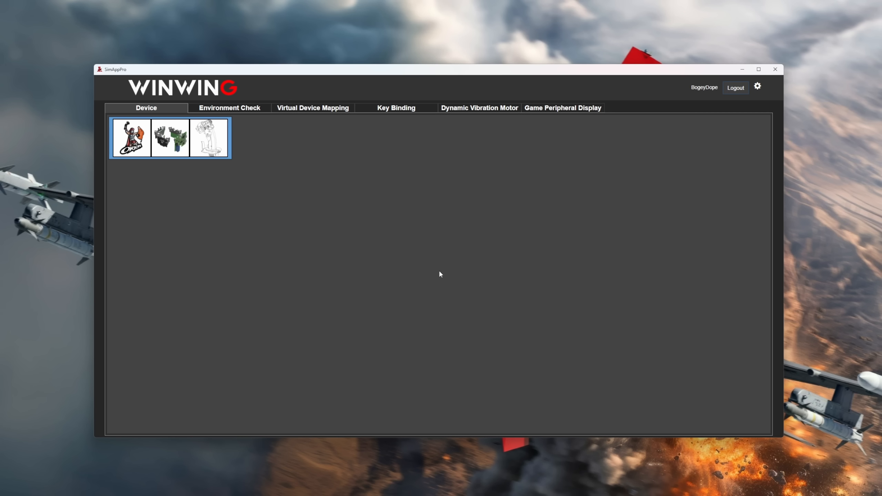
Start a firmware upgrade on the Orion Joystick Base 2 + JGRIP-F16 stick, acknowledging the USB unplug warning.
left_click(130, 138)
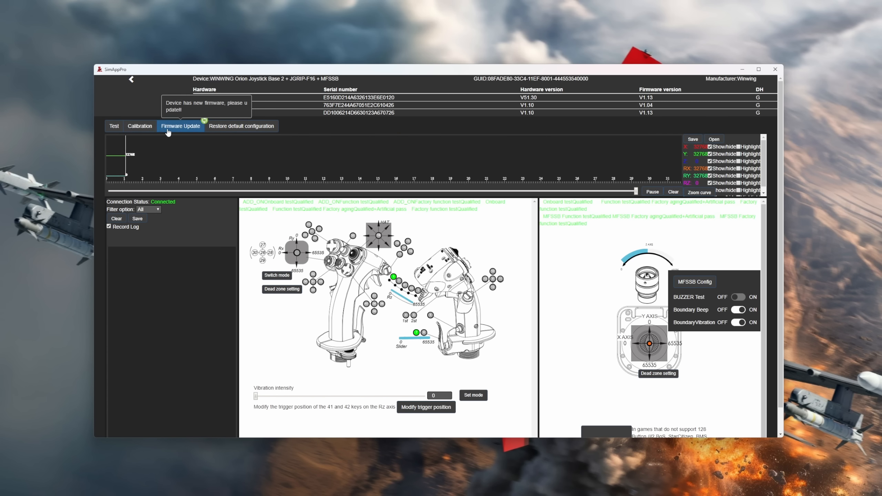
left_click(180, 126)
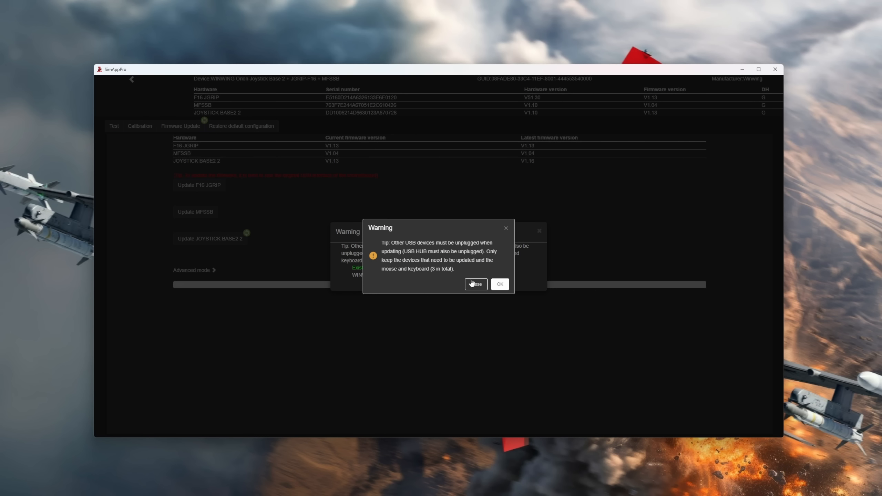
left_click(499, 284)
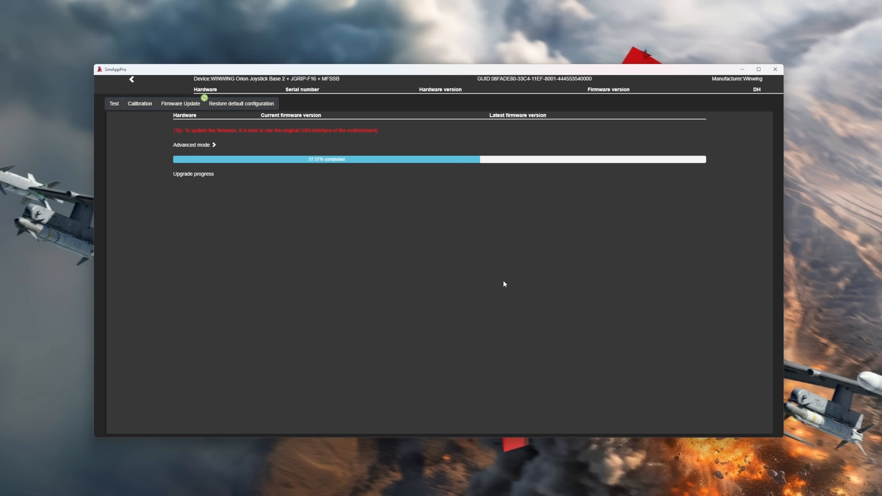
Flash the selected JGRIP .wwfc firmware file until the upgrade succeeds, then reopen the stick's device page for testing.
left_click(191, 145)
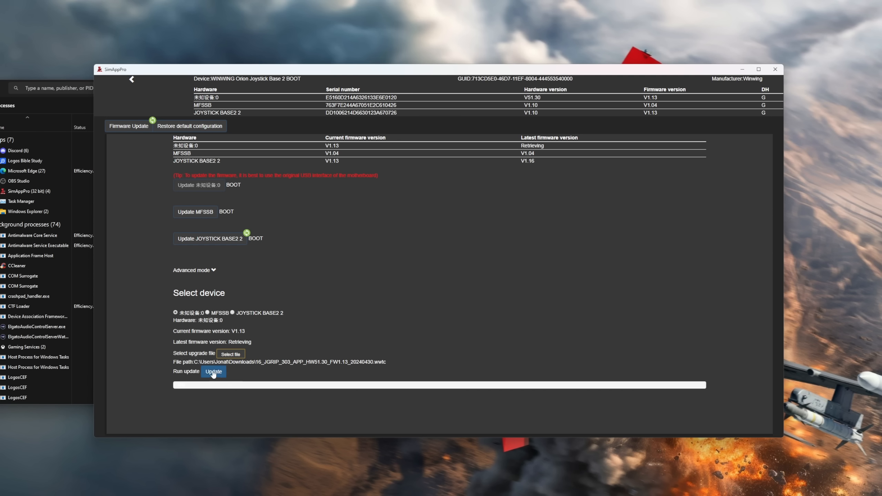
left_click(213, 371)
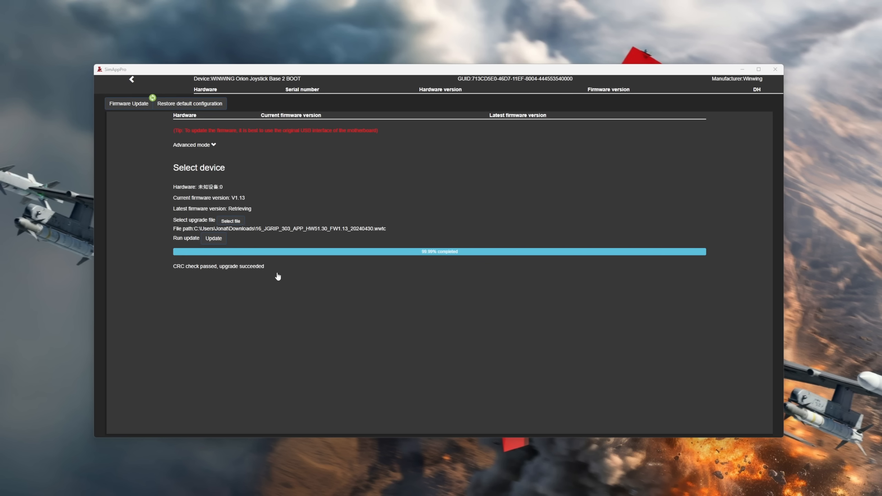
left_click(131, 78)
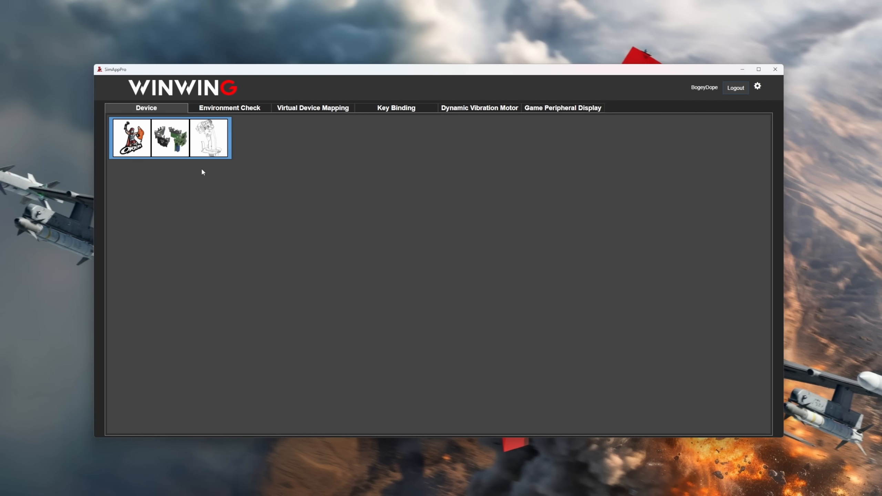
left_click(130, 138)
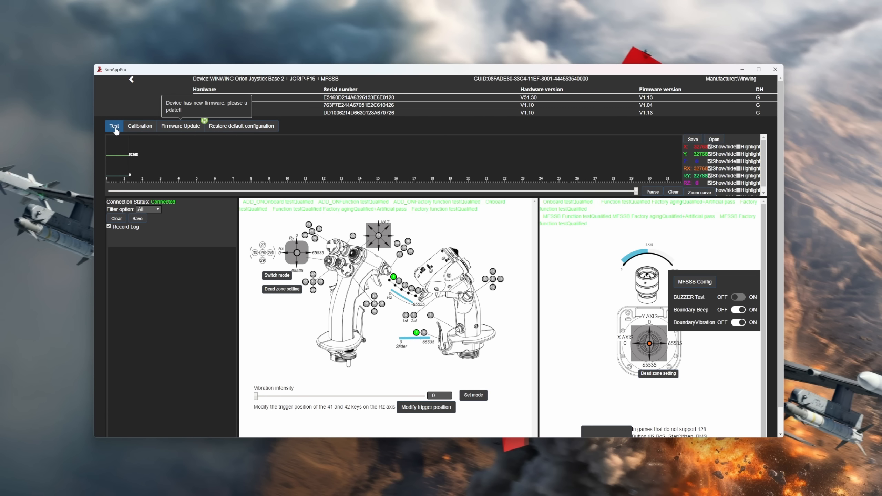